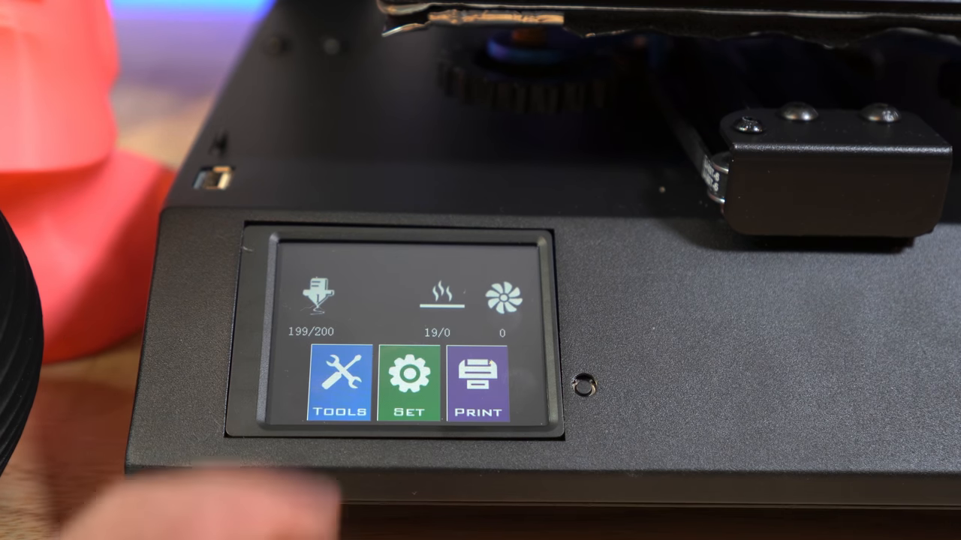
# Open Tools, then Change to reach the extruder's filament IN/OUT page
pyautogui.click(339, 386)
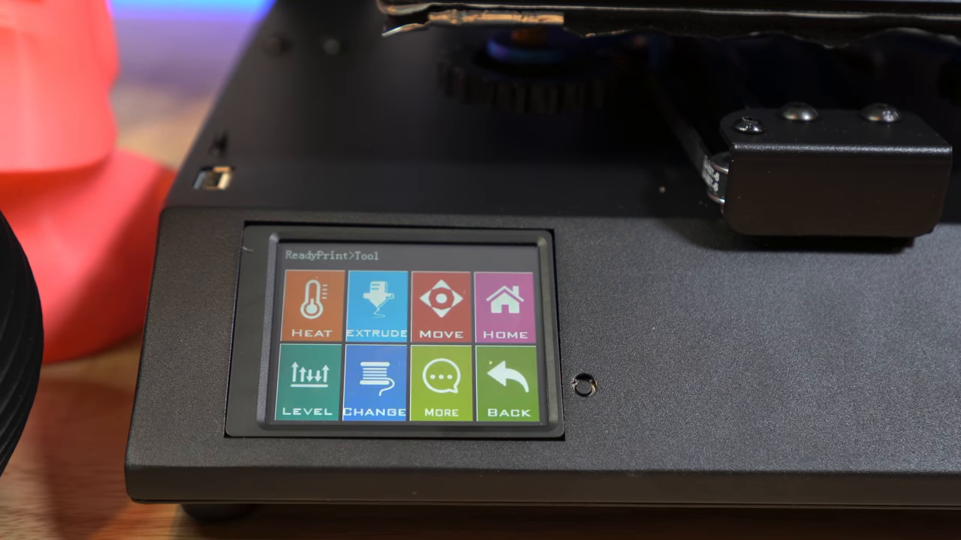
pyautogui.click(375, 387)
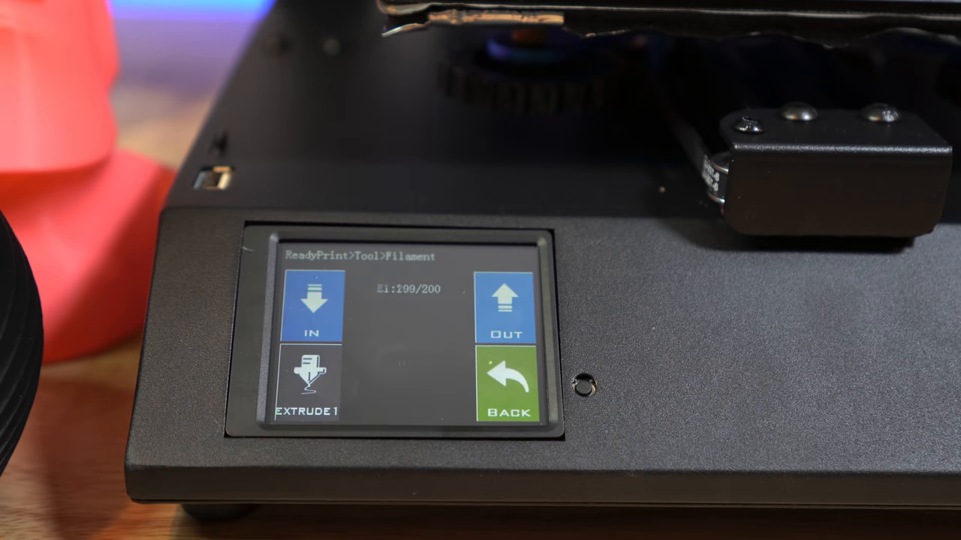